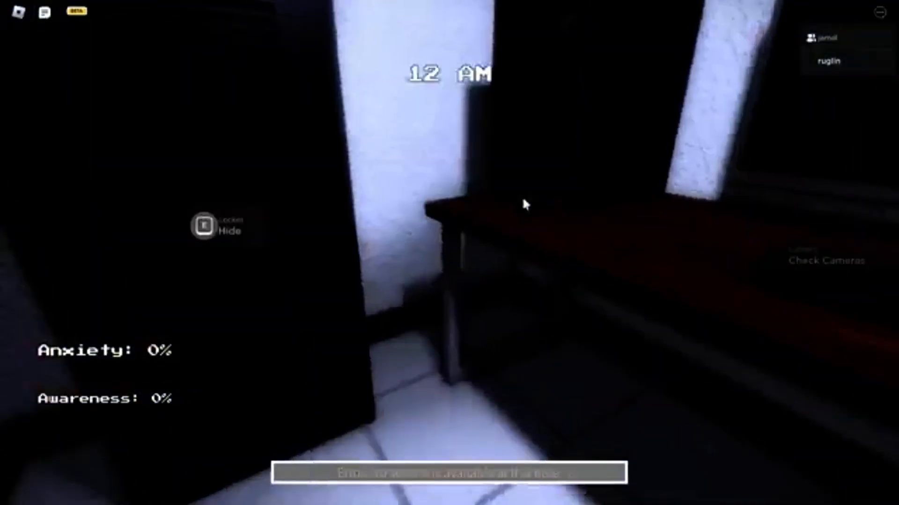
Bring up the security cameras and check the Shoe Store and Hallway 3, 1 and 2 feeds.
{"action": "left_click", "coordinate": [825, 262]}
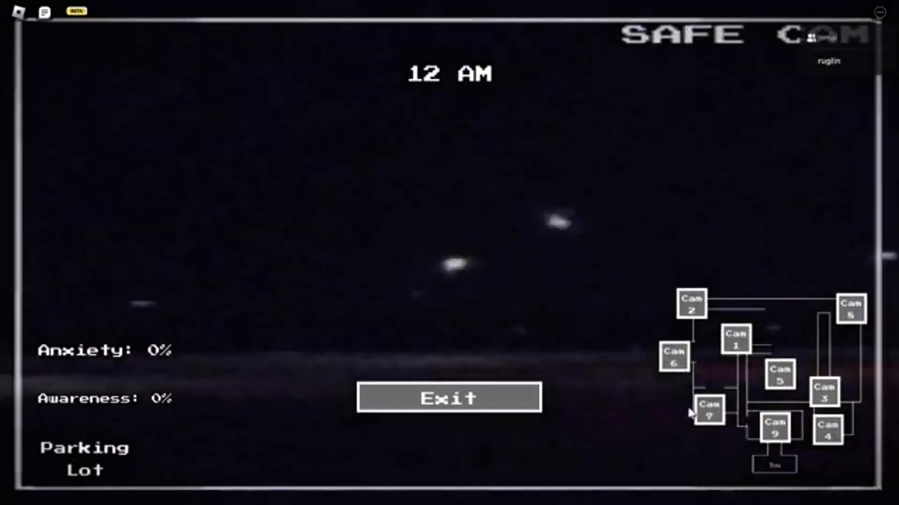
{"action": "left_click", "coordinate": [779, 376]}
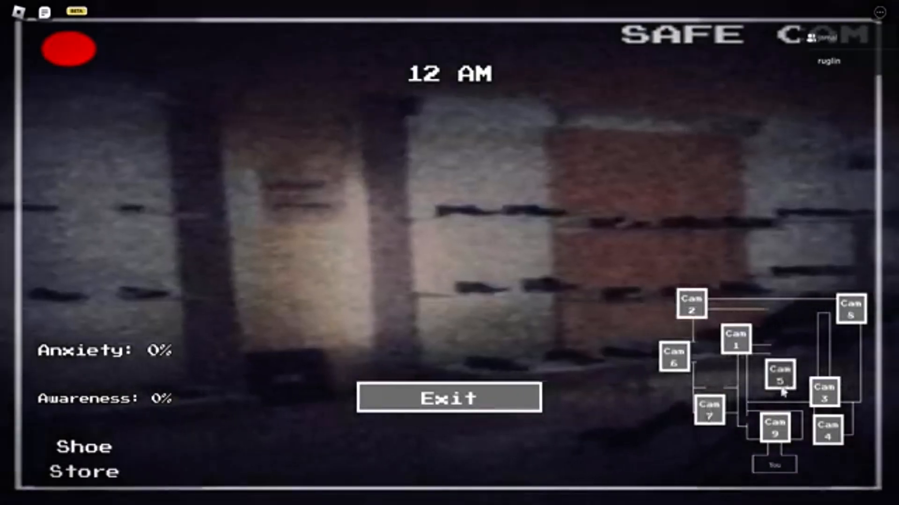
{"action": "left_click", "coordinate": [829, 433]}
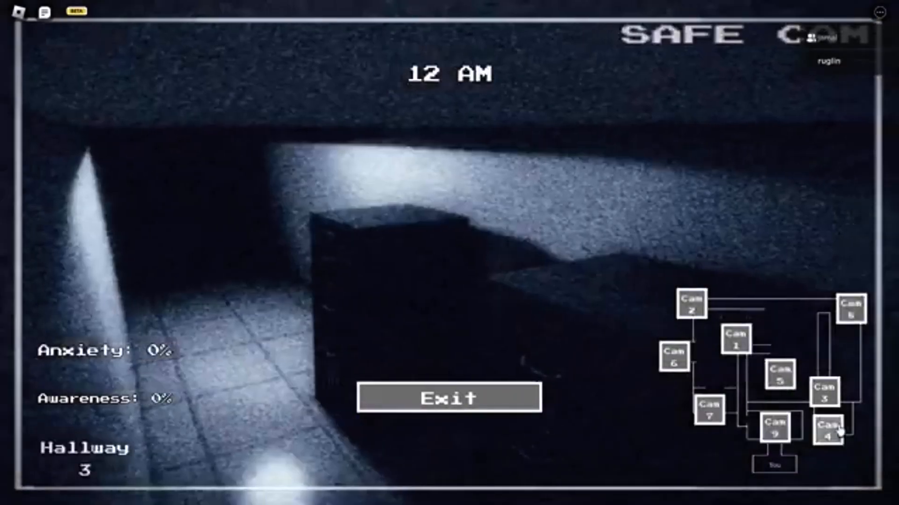
{"action": "left_click", "coordinate": [779, 379]}
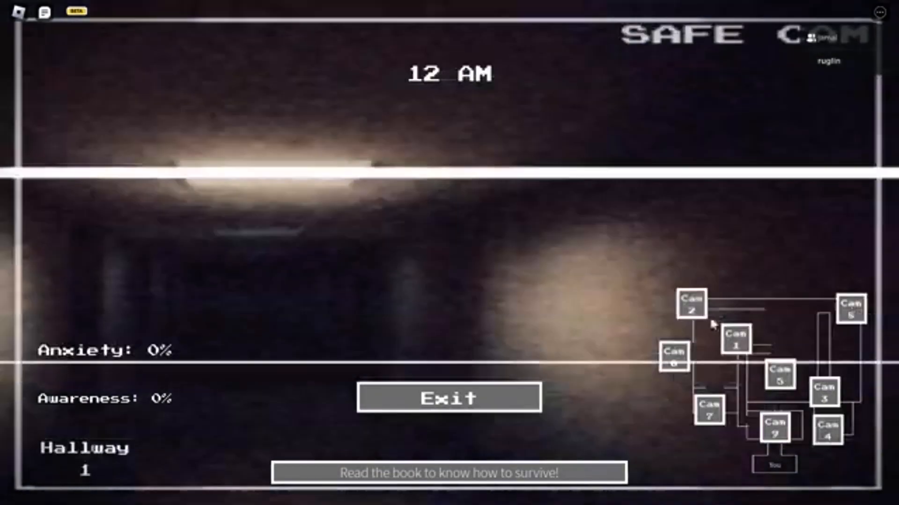
{"action": "left_click", "coordinate": [448, 411]}
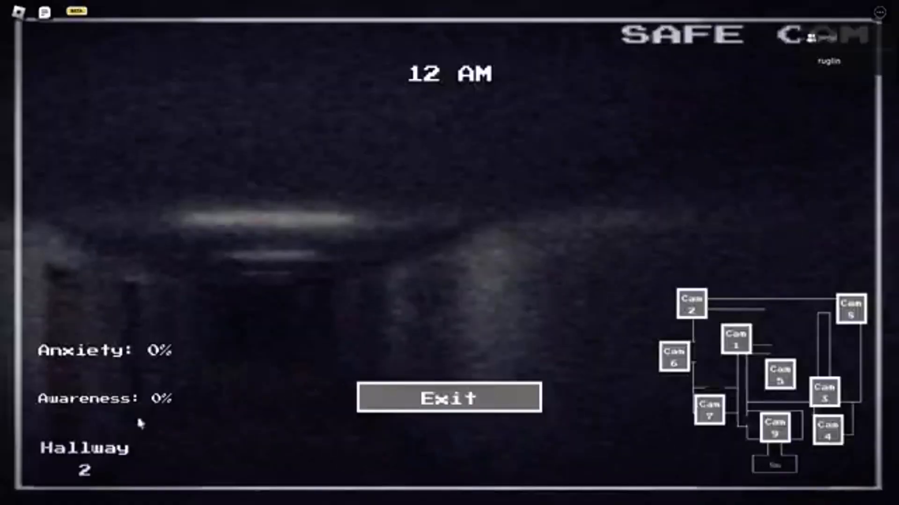
Check the Parking Lot and Shoe Store feeds, ending on the Restaurant cam at 1 AM.
{"action": "left_click", "coordinate": [690, 309]}
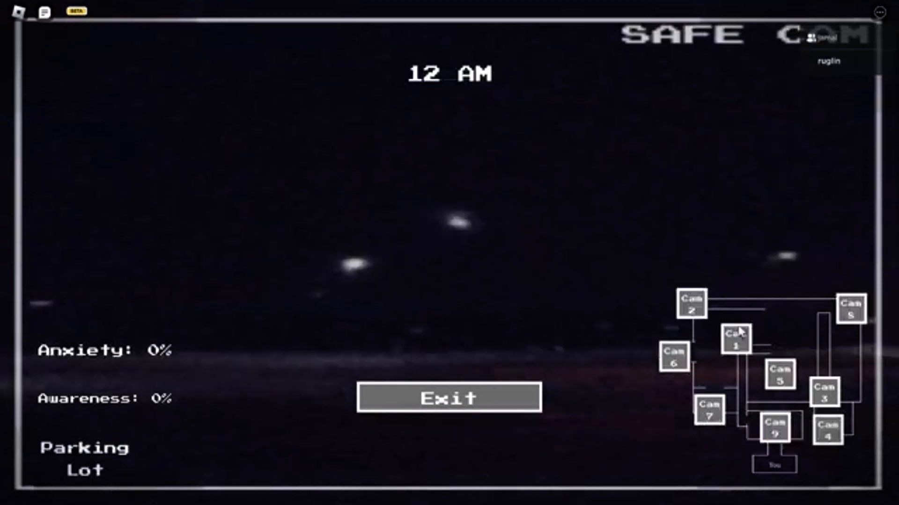
{"action": "left_click", "coordinate": [775, 431]}
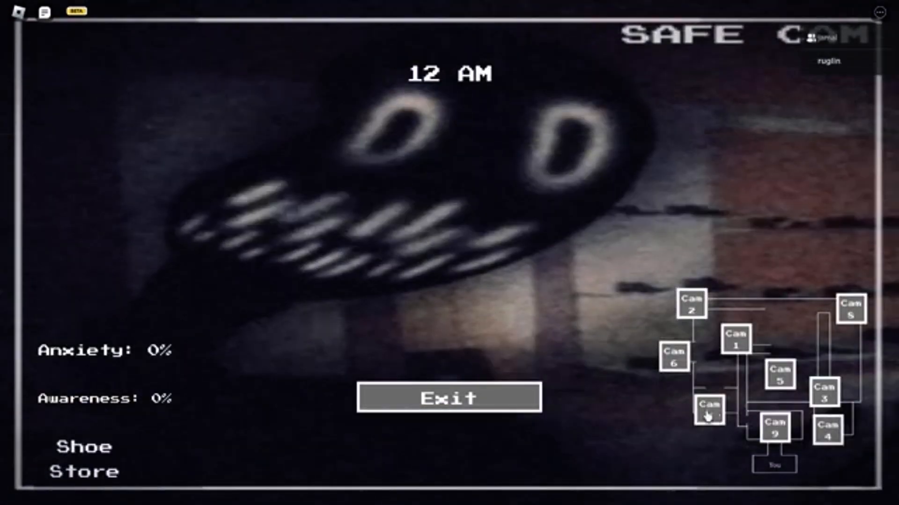
{"action": "left_click", "coordinate": [450, 397]}
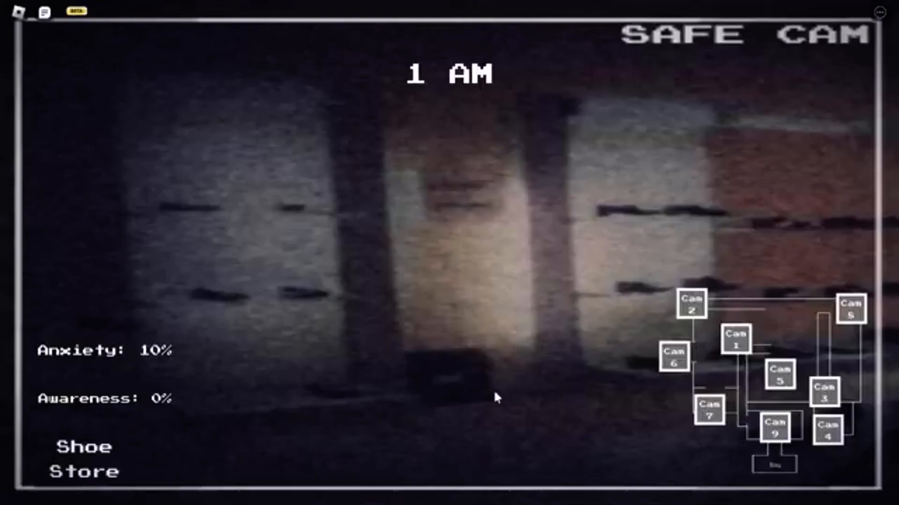
{"action": "left_click", "coordinate": [775, 432]}
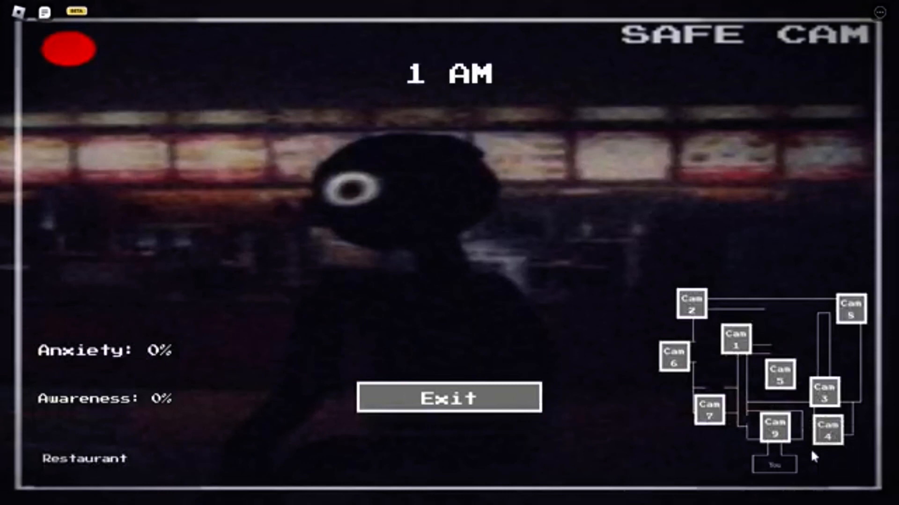
{"action": "mouse_move", "coordinate": [487, 409]}
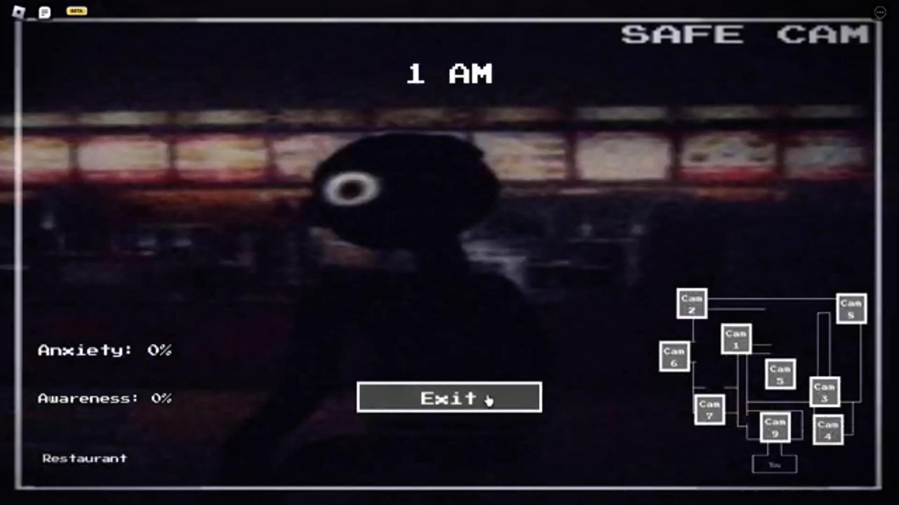
Exit the cameras to the office and hide in the locker until 2 AM.
{"action": "left_click", "coordinate": [448, 405]}
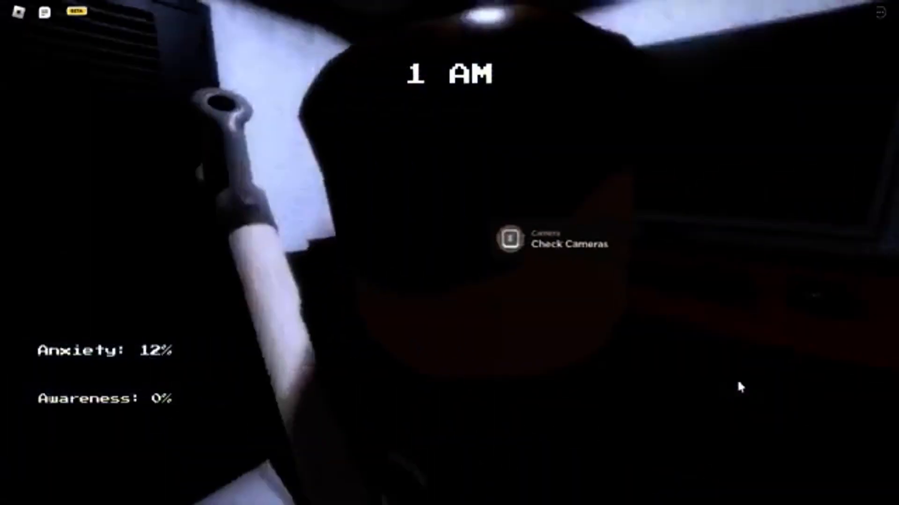
{"action": "left_click", "coordinate": [508, 245]}
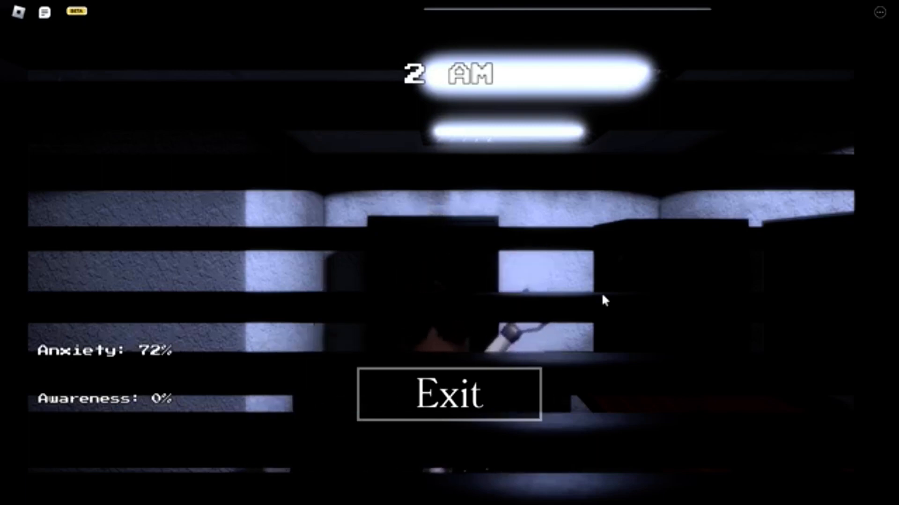
{"action": "mouse_move", "coordinate": [486, 423]}
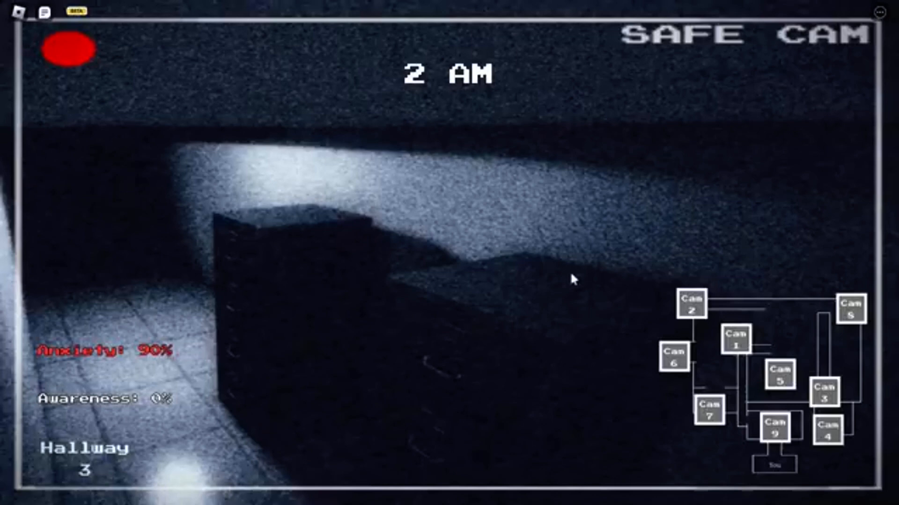
Switch to the Parking Lot feed, then the Restaurant feed as it turns 3 AM.
{"action": "left_click", "coordinate": [674, 358]}
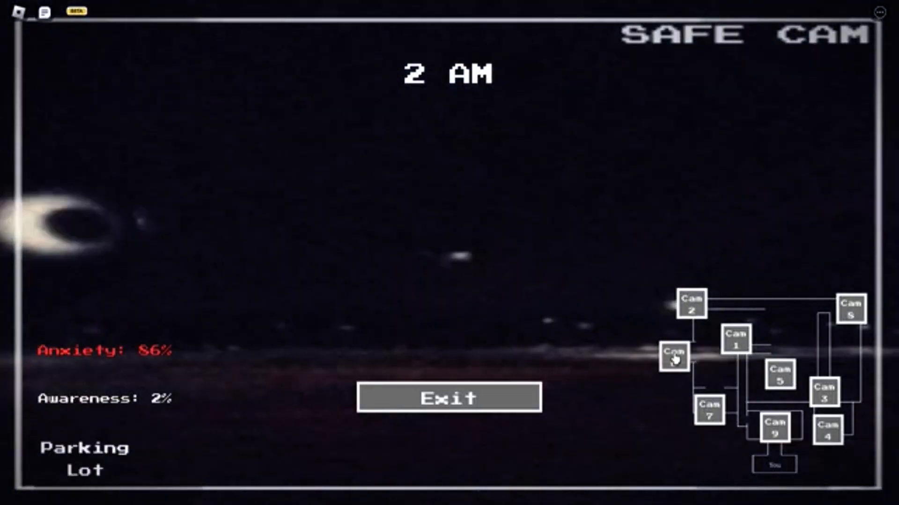
{"action": "left_click", "coordinate": [448, 398]}
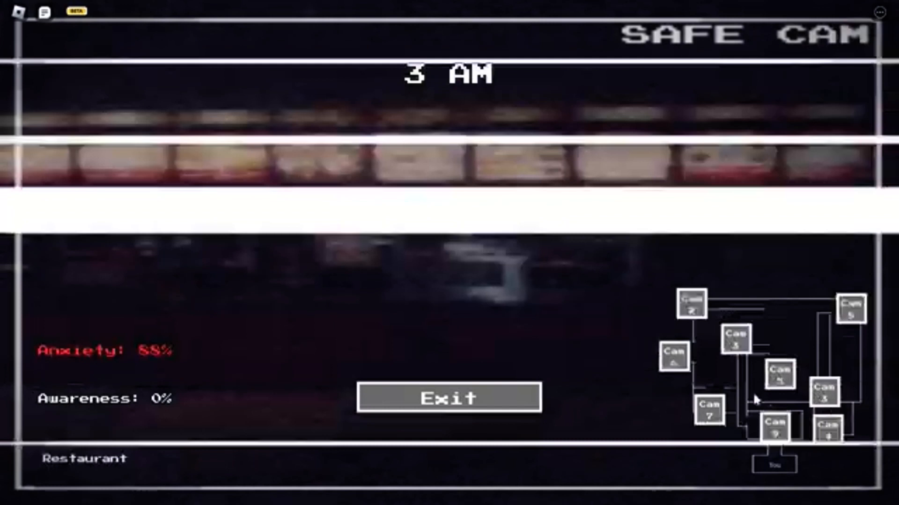
Check the Escalator, Shoe Store, Parking Lot and Second Floor camera feeds.
{"action": "left_click", "coordinate": [691, 311]}
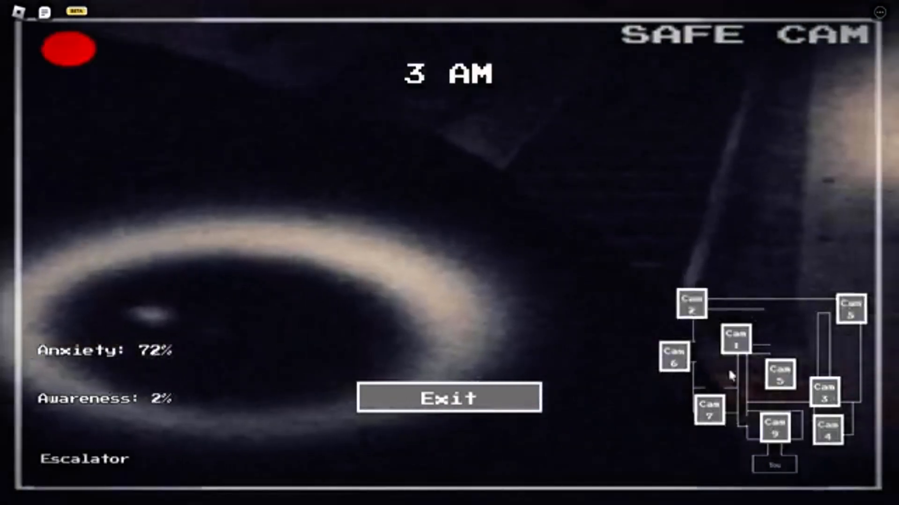
{"action": "left_click", "coordinate": [448, 403]}
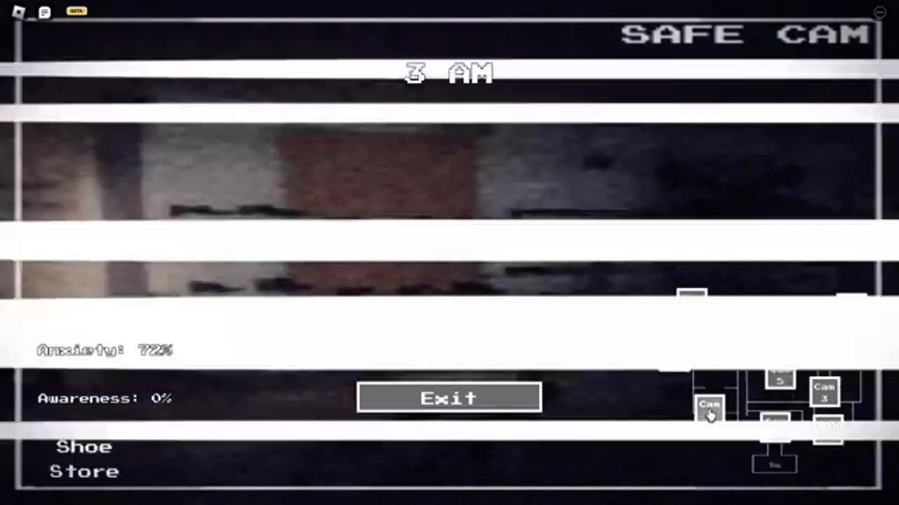
{"action": "left_click", "coordinate": [780, 382]}
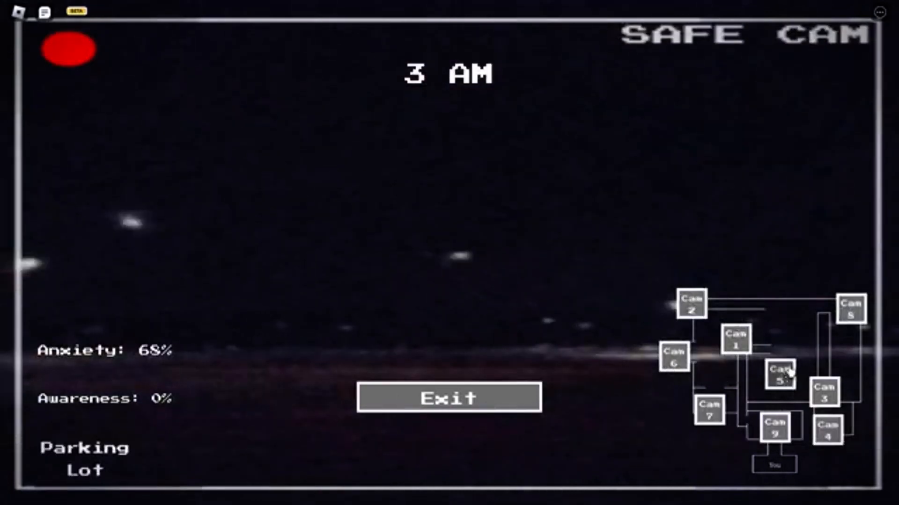
{"action": "left_click", "coordinate": [783, 378]}
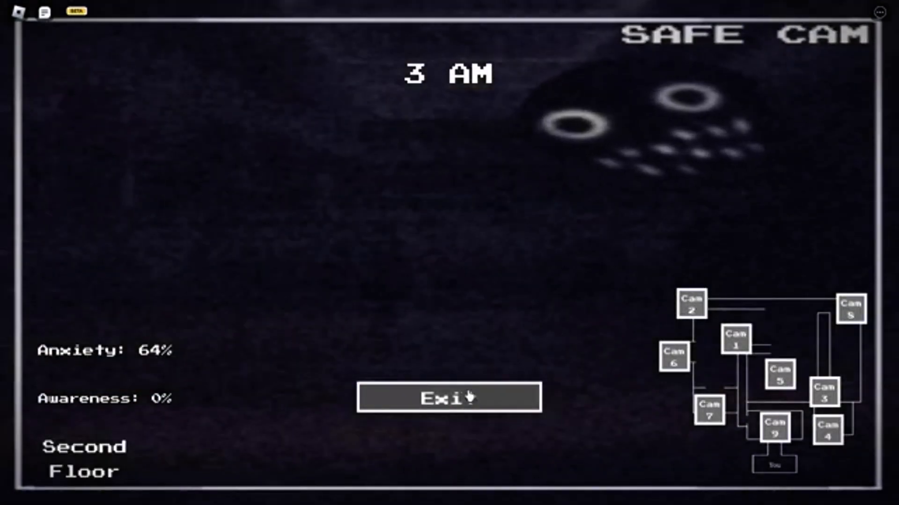
{"action": "left_click", "coordinate": [467, 400]}
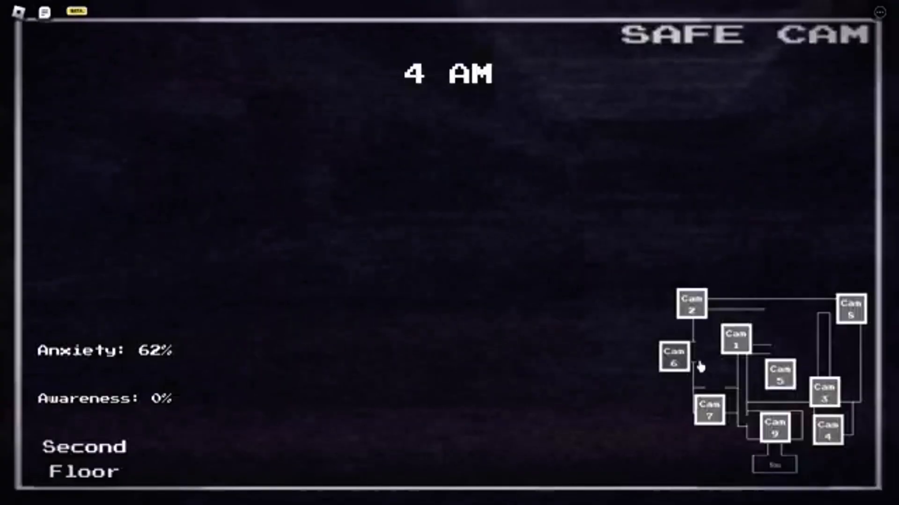
Sweep Hallway 3, Restaurant, Hallway 2, Shoe Store and Parking Lot feeds, then exit the cameras.
{"action": "left_click", "coordinate": [708, 415]}
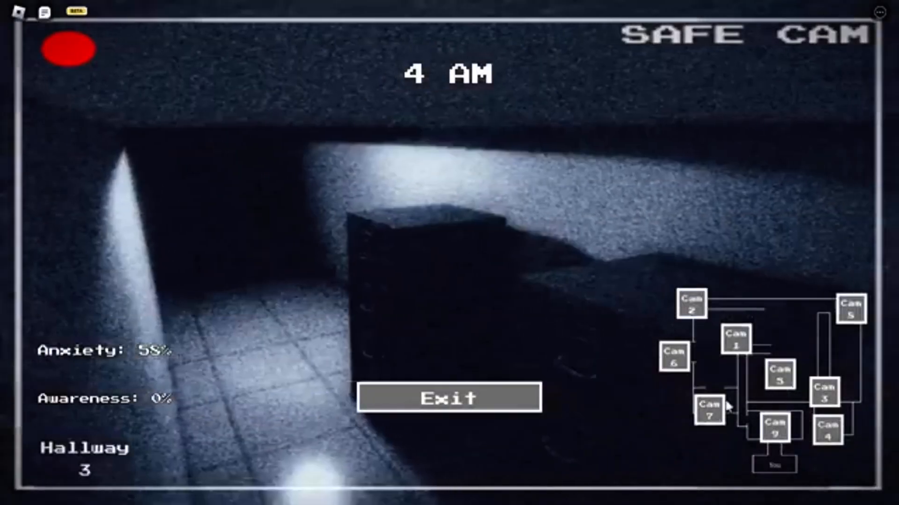
{"action": "left_click", "coordinate": [826, 397]}
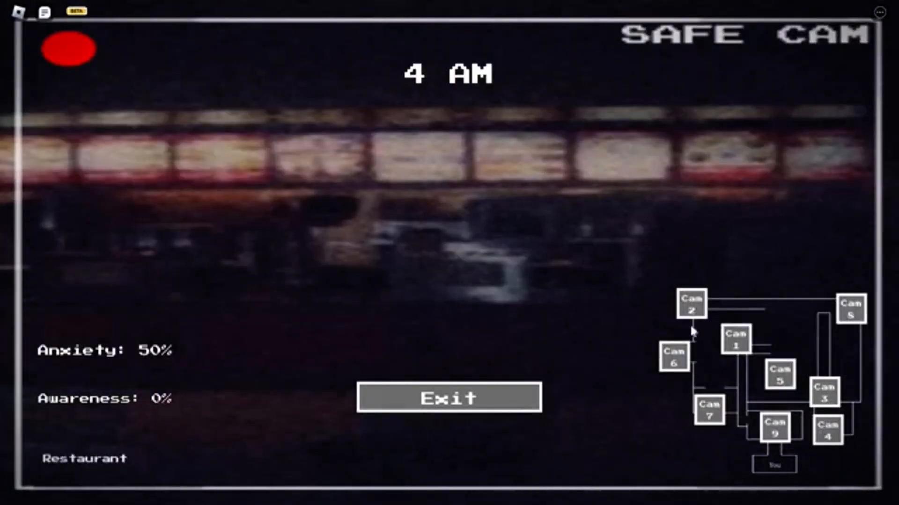
{"action": "left_click", "coordinate": [849, 312]}
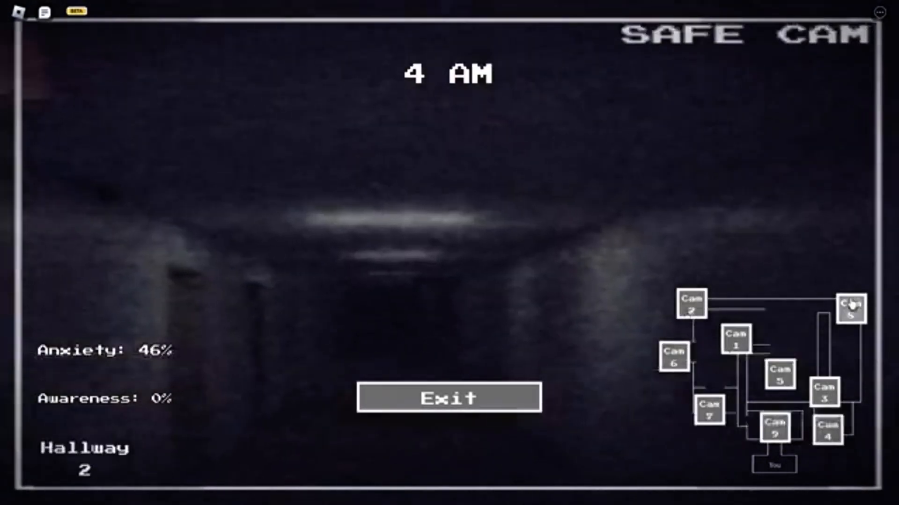
{"action": "left_click", "coordinate": [707, 421]}
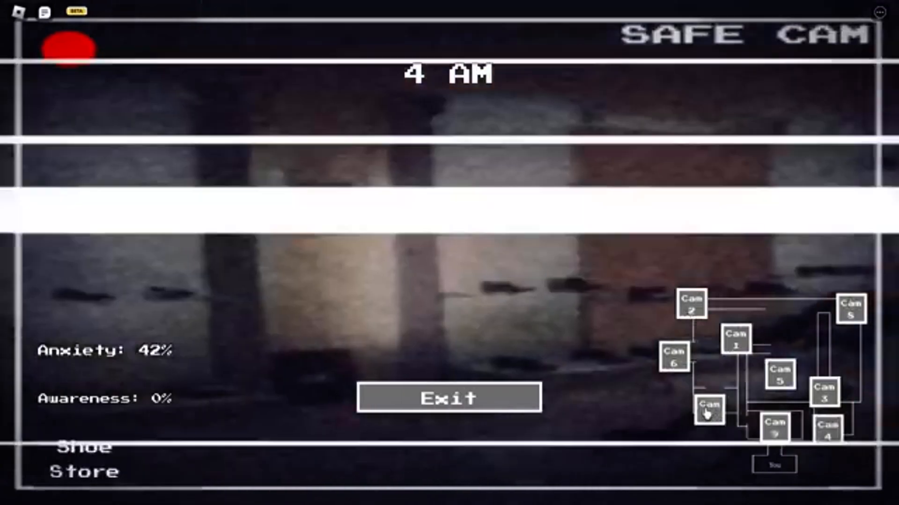
{"action": "left_click", "coordinate": [446, 399]}
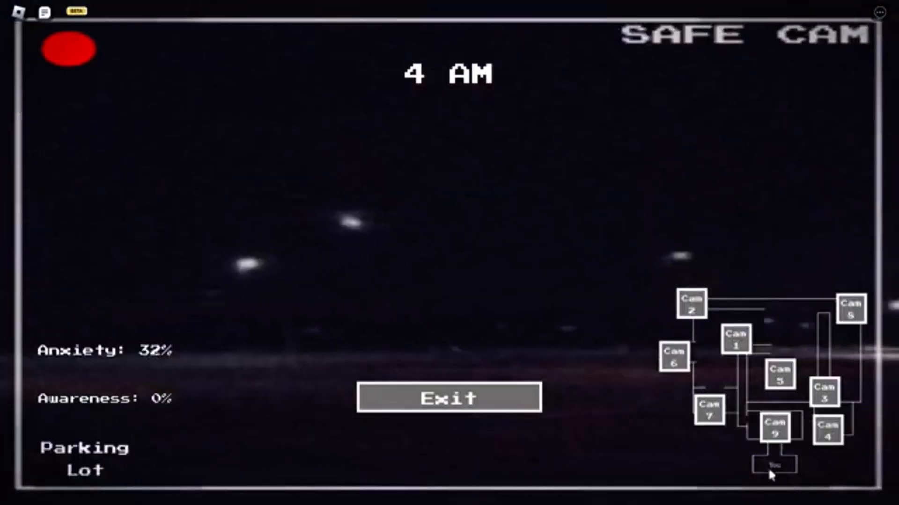
{"action": "left_click", "coordinate": [775, 432]}
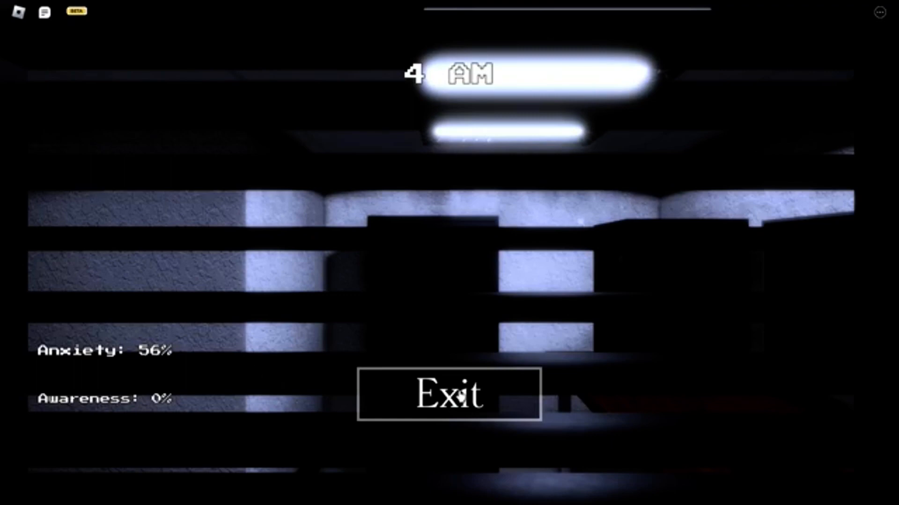
Reopen the cameras and view the Escalator and Janitor Room, returning to the Shoe Store at 5 AM.
{"action": "left_click", "coordinate": [448, 400]}
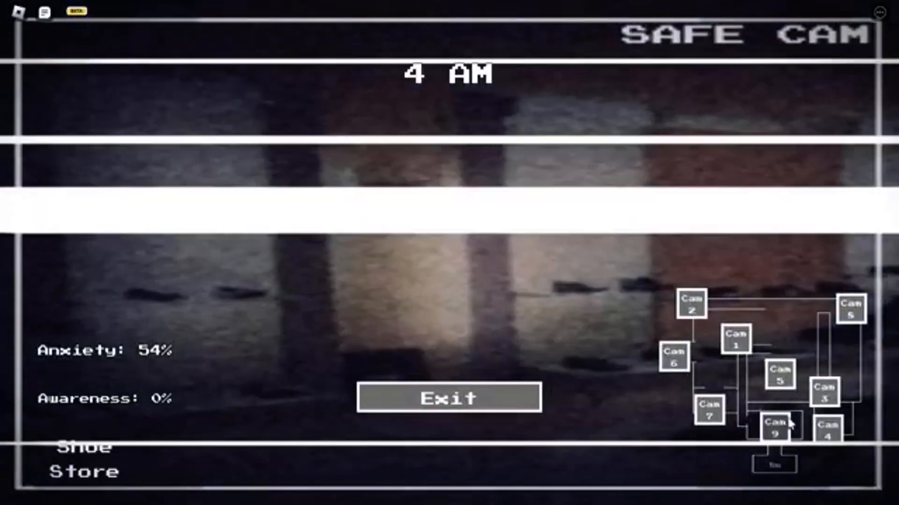
{"action": "left_click", "coordinate": [823, 398]}
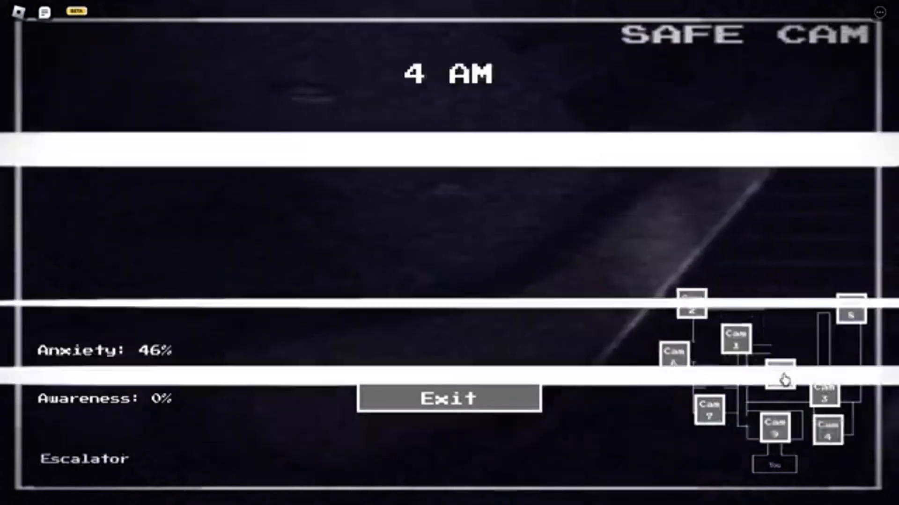
{"action": "left_click", "coordinate": [690, 312]}
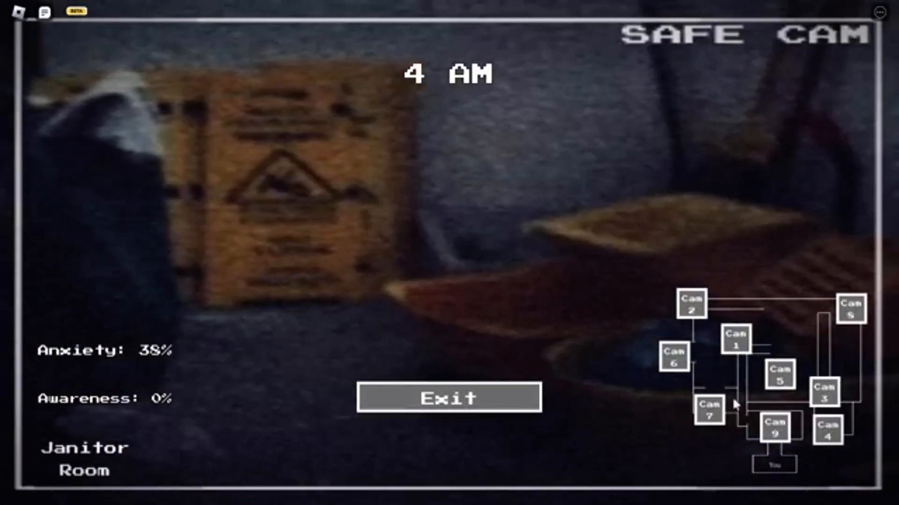
{"action": "left_click", "coordinate": [449, 399]}
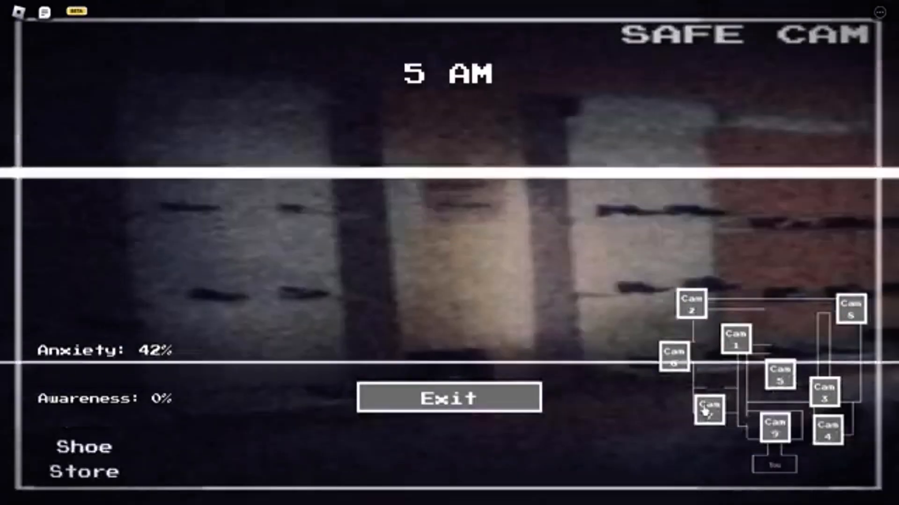
View the Escalator and Janitor Room feeds, then close the cameras.
{"action": "left_click", "coordinate": [824, 398]}
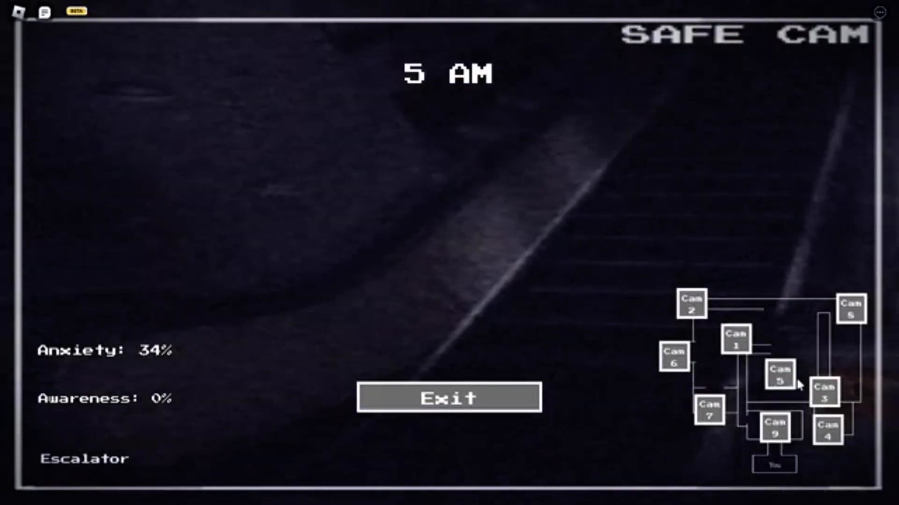
{"action": "left_click", "coordinate": [691, 306]}
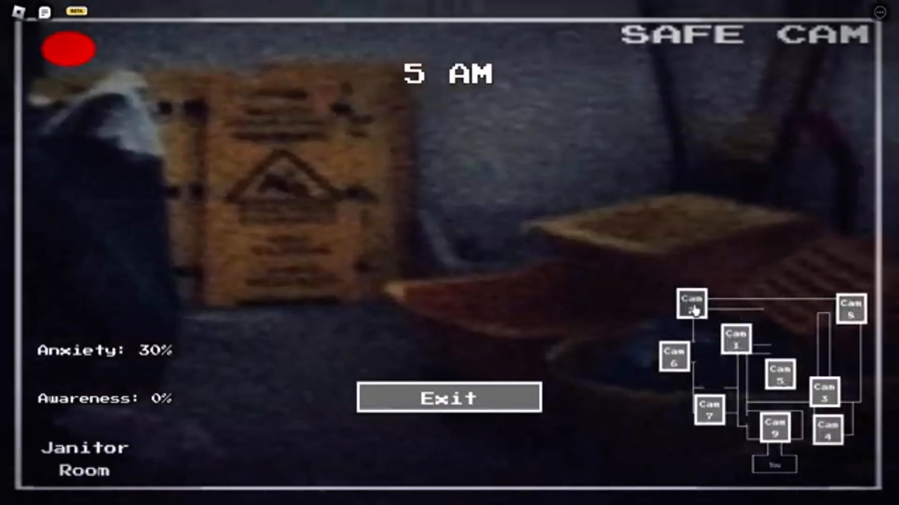
{"action": "left_click", "coordinate": [447, 398]}
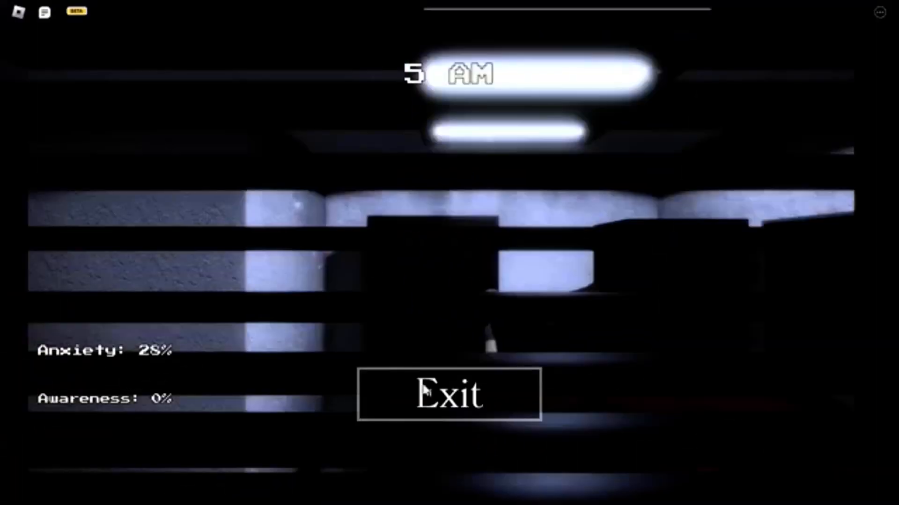
Reopen on Hallway 2, then check the Shoe Store, Restaurant and Hallway 3 as 6 AM arrives.
{"action": "left_click", "coordinate": [431, 399]}
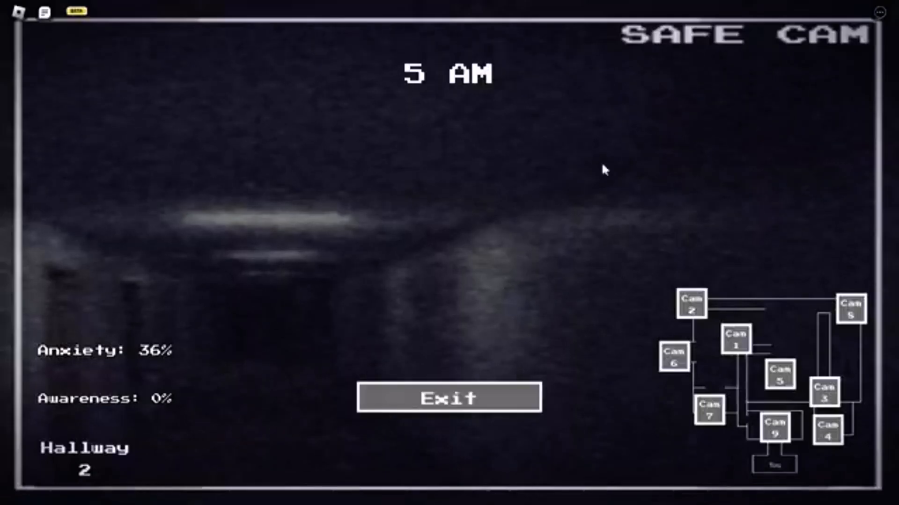
{"action": "left_click", "coordinate": [708, 417]}
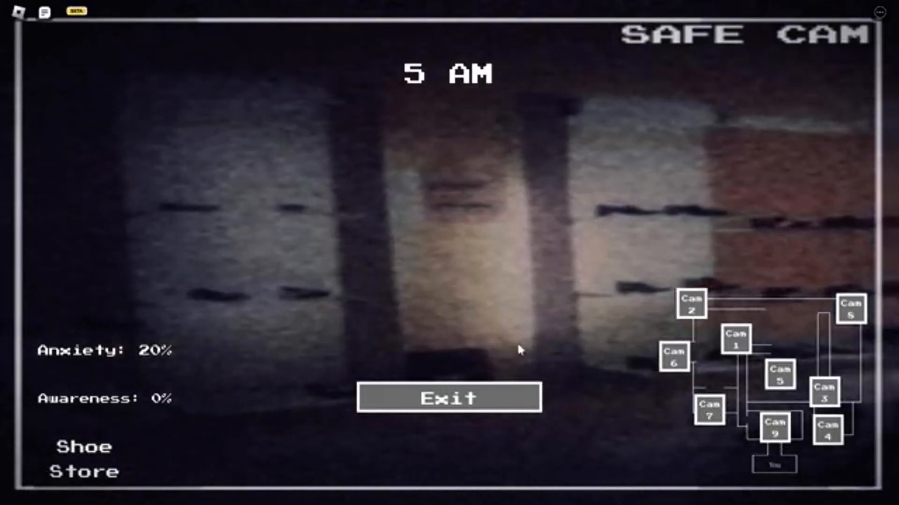
{"action": "left_click", "coordinate": [449, 399]}
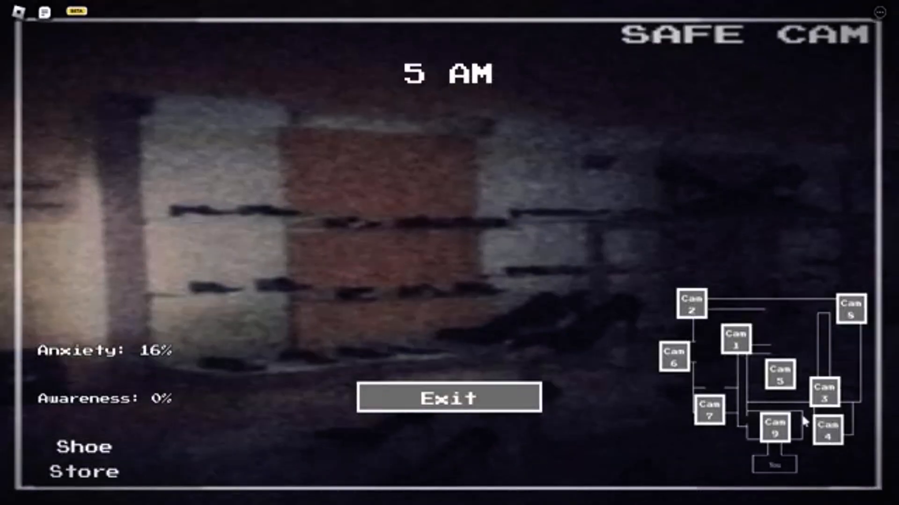
{"action": "left_click", "coordinate": [828, 435]}
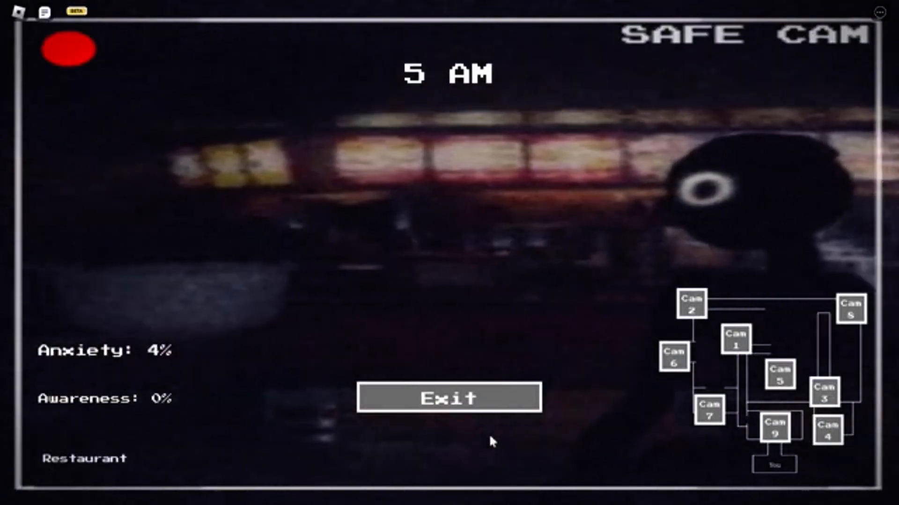
{"action": "left_click", "coordinate": [449, 410]}
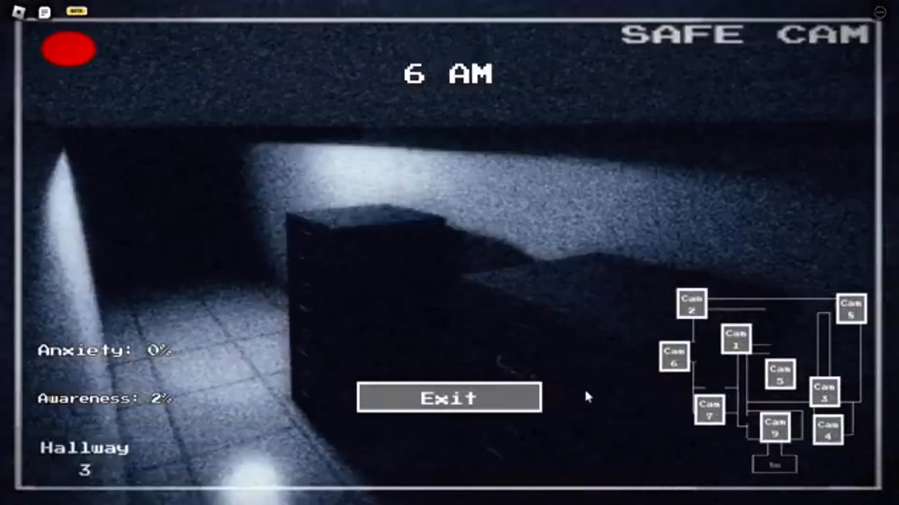
View the Second Floor, Escalator and Hallway 1 feeds, then exit to the desk.
{"action": "left_click", "coordinate": [449, 399]}
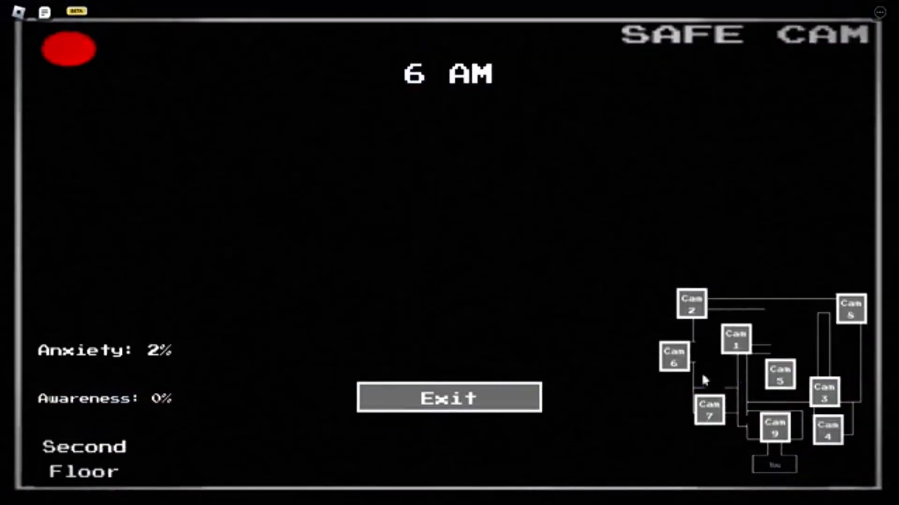
{"action": "left_click", "coordinate": [448, 398]}
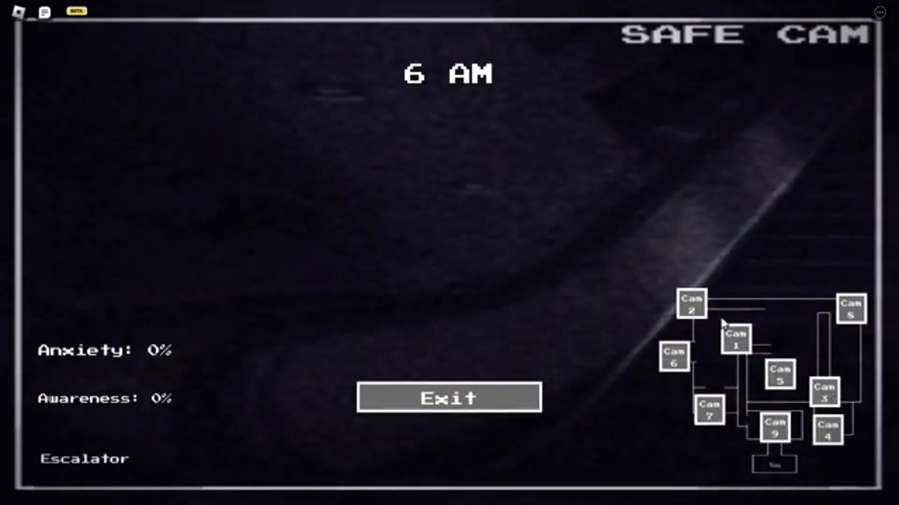
{"action": "left_click", "coordinate": [735, 339]}
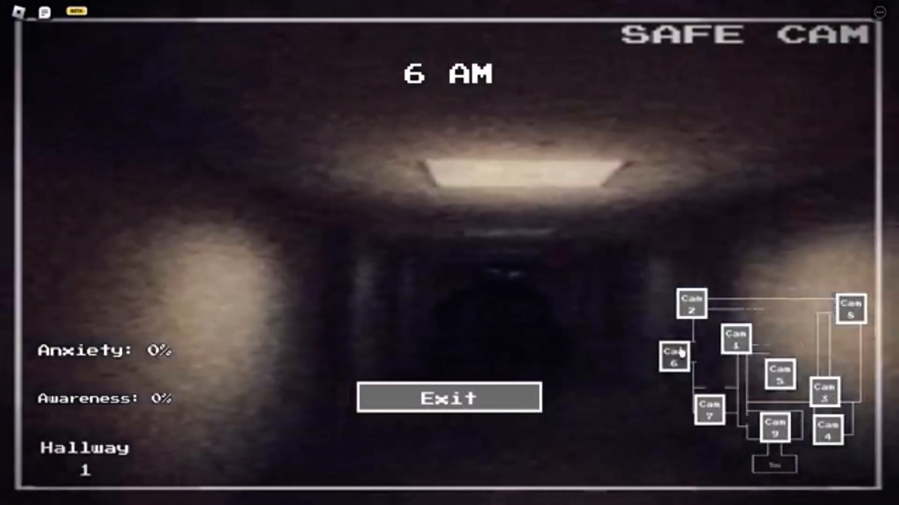
{"action": "left_click", "coordinate": [449, 401]}
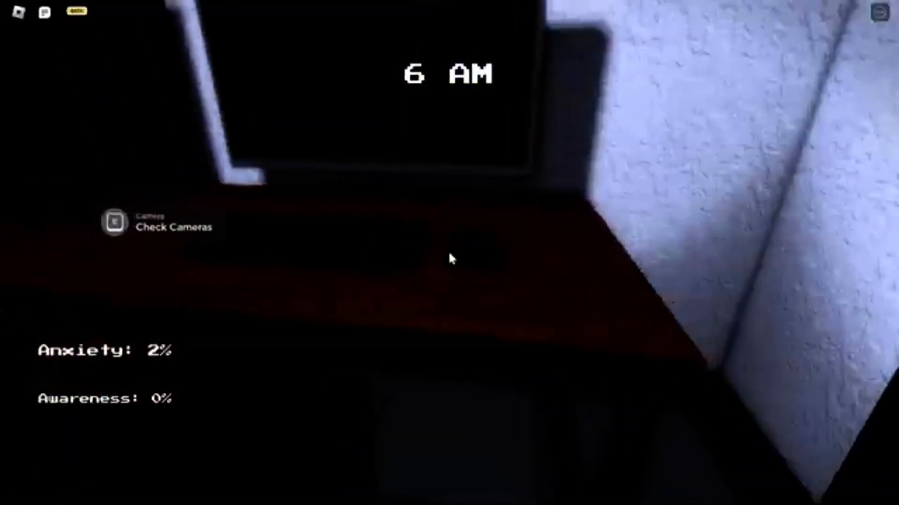
Briefly reopen the cameras on Hallway 1, then leave them and face the dark doorway.
{"action": "left_click", "coordinate": [114, 226]}
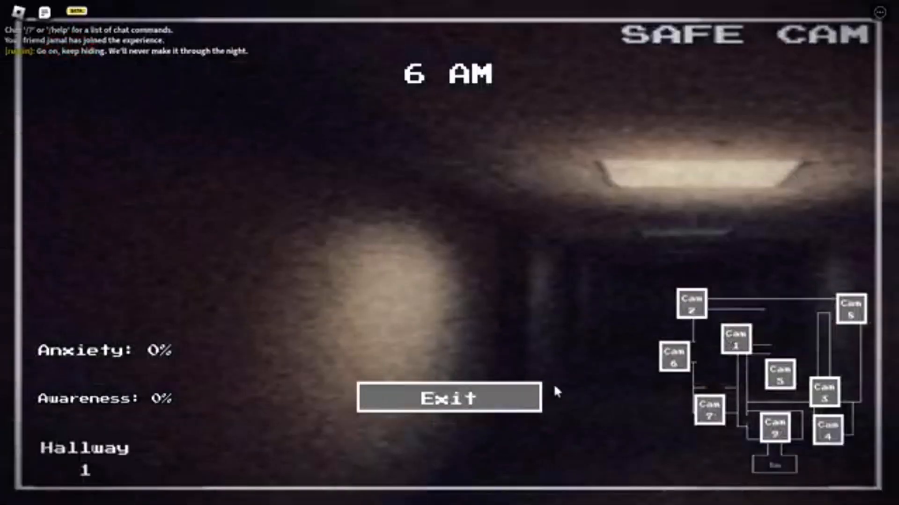
{"action": "left_click", "coordinate": [449, 398]}
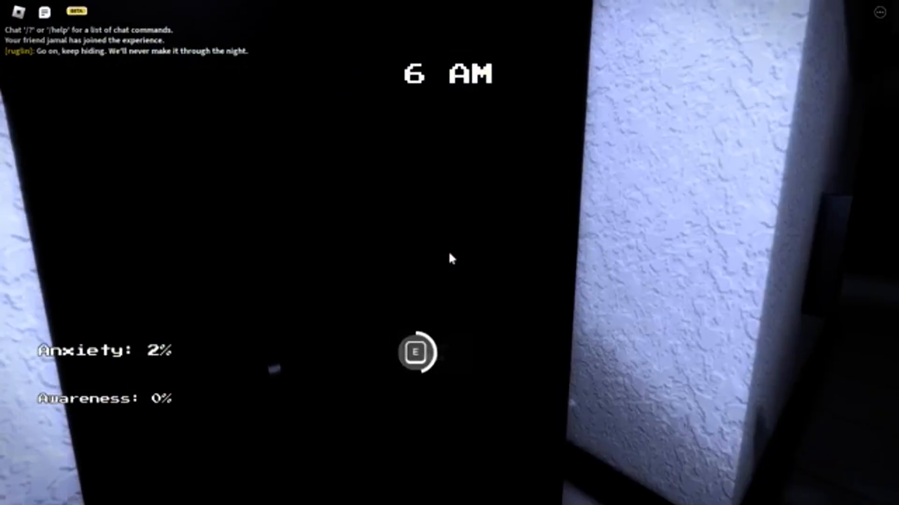